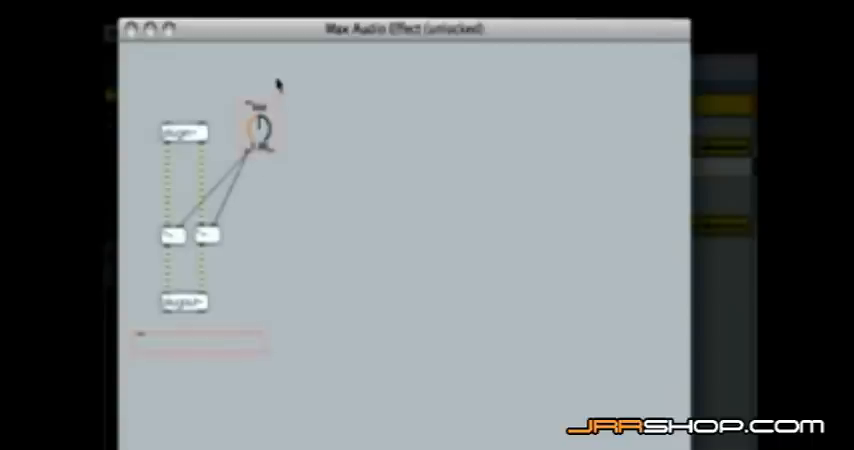
Step: Delete the dial object from the Max patch via its context menu
right_click(258, 118)
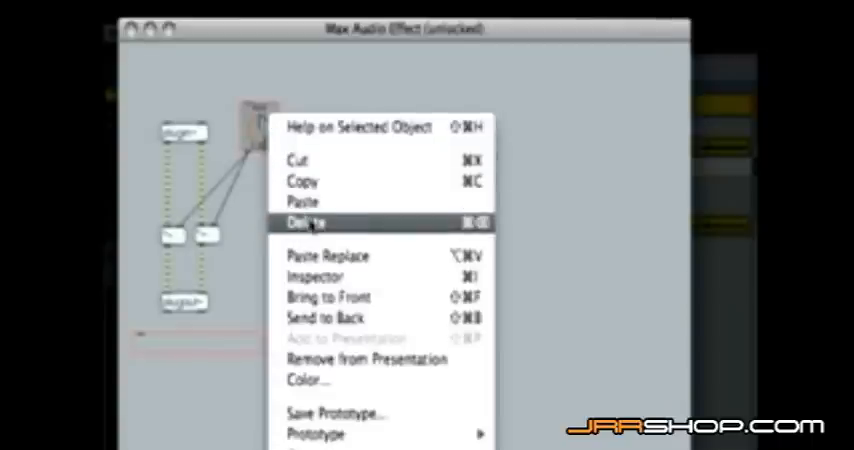
click(306, 222)
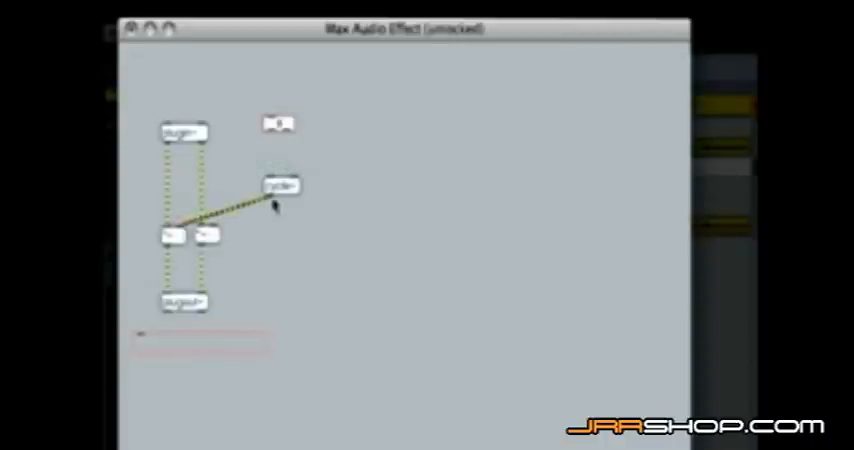
mouse_move(278, 200)
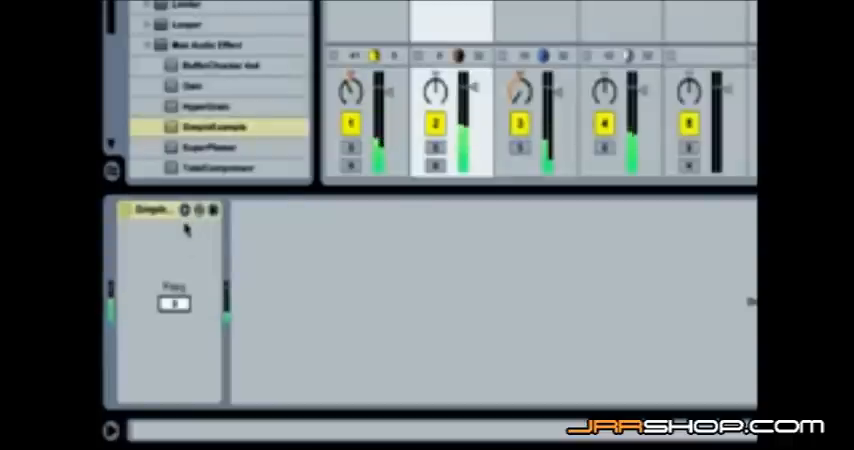
Step: Open the context menu on the track area in Live
right_click(172, 303)
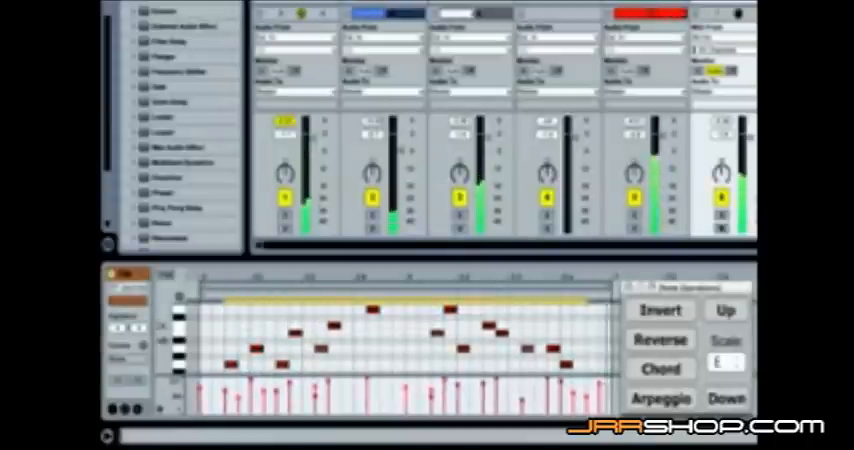
Step: Apply Invert to the clip, then Reverse the later group of notes
click(661, 338)
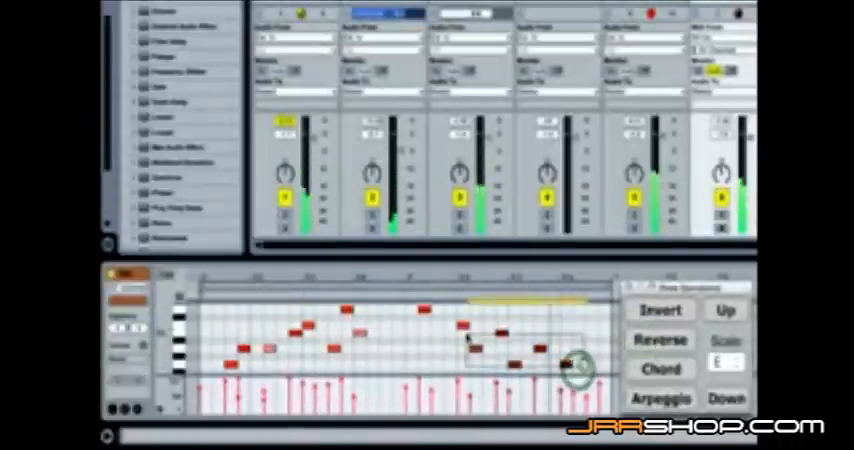
click(659, 338)
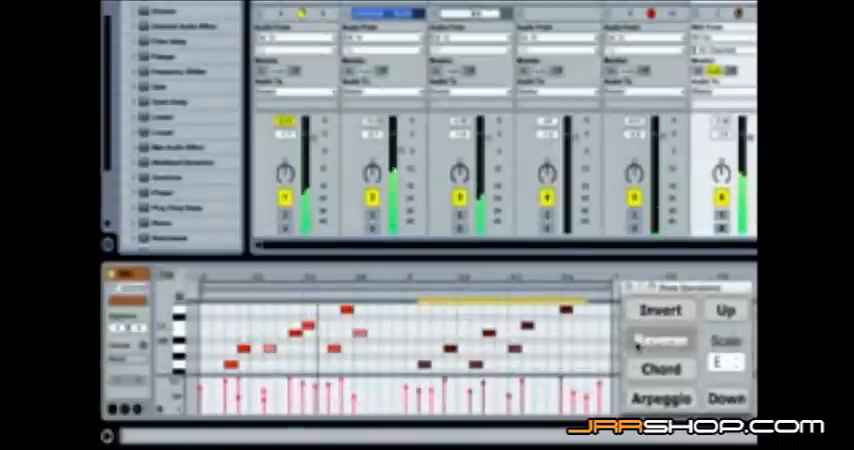